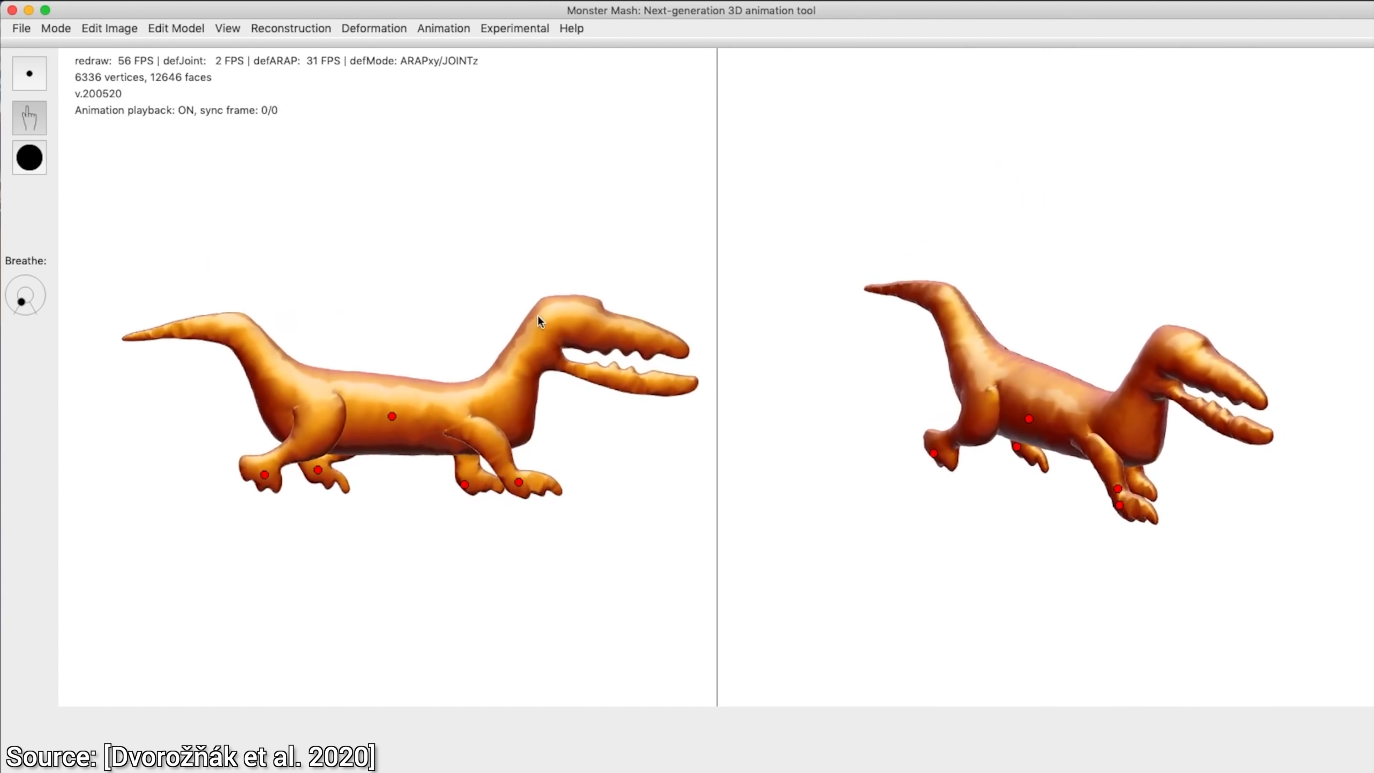
Pull a red control point on the orange creature's jaw to record its motion
left_click_drag(539, 321, 530, 333)
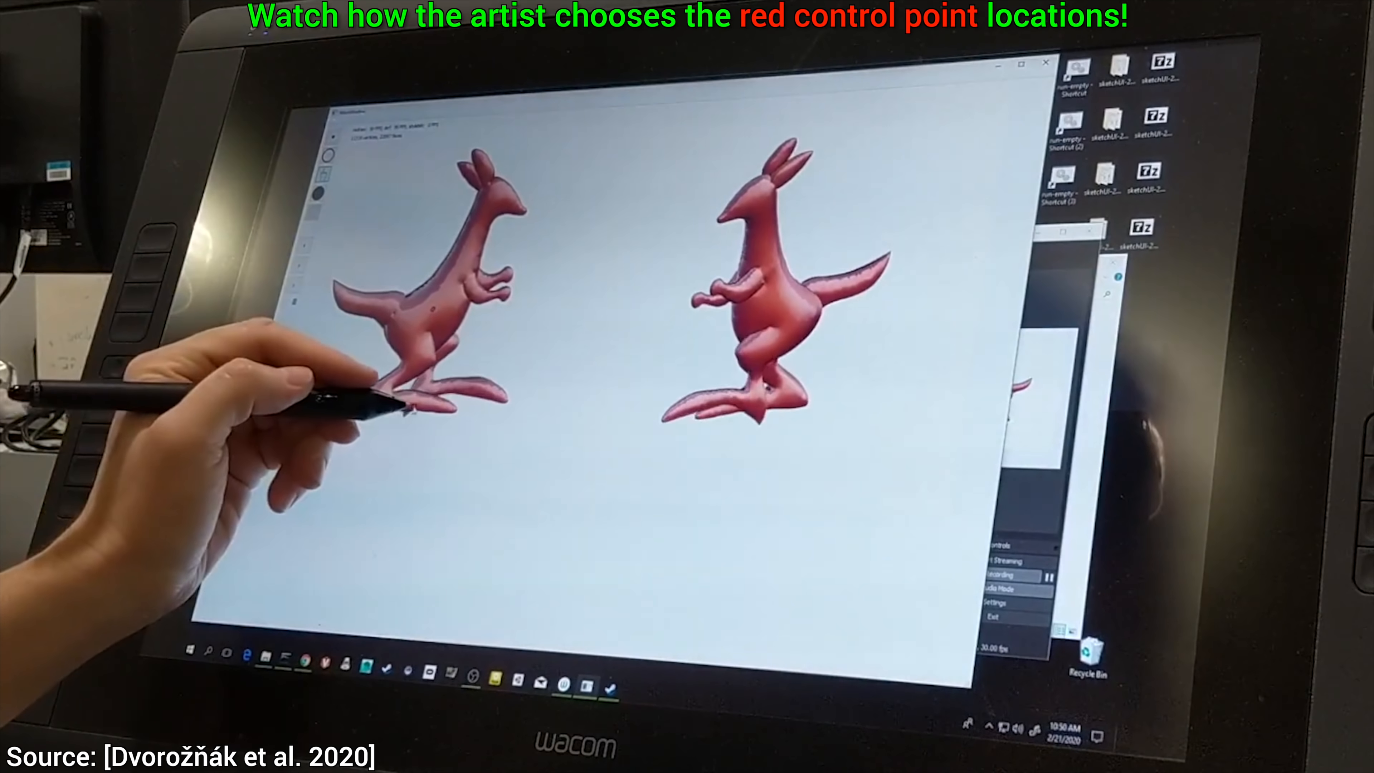
Place a red control point on the kangaroo before clearing the scene
left_click_drag(403, 412, 351, 403)
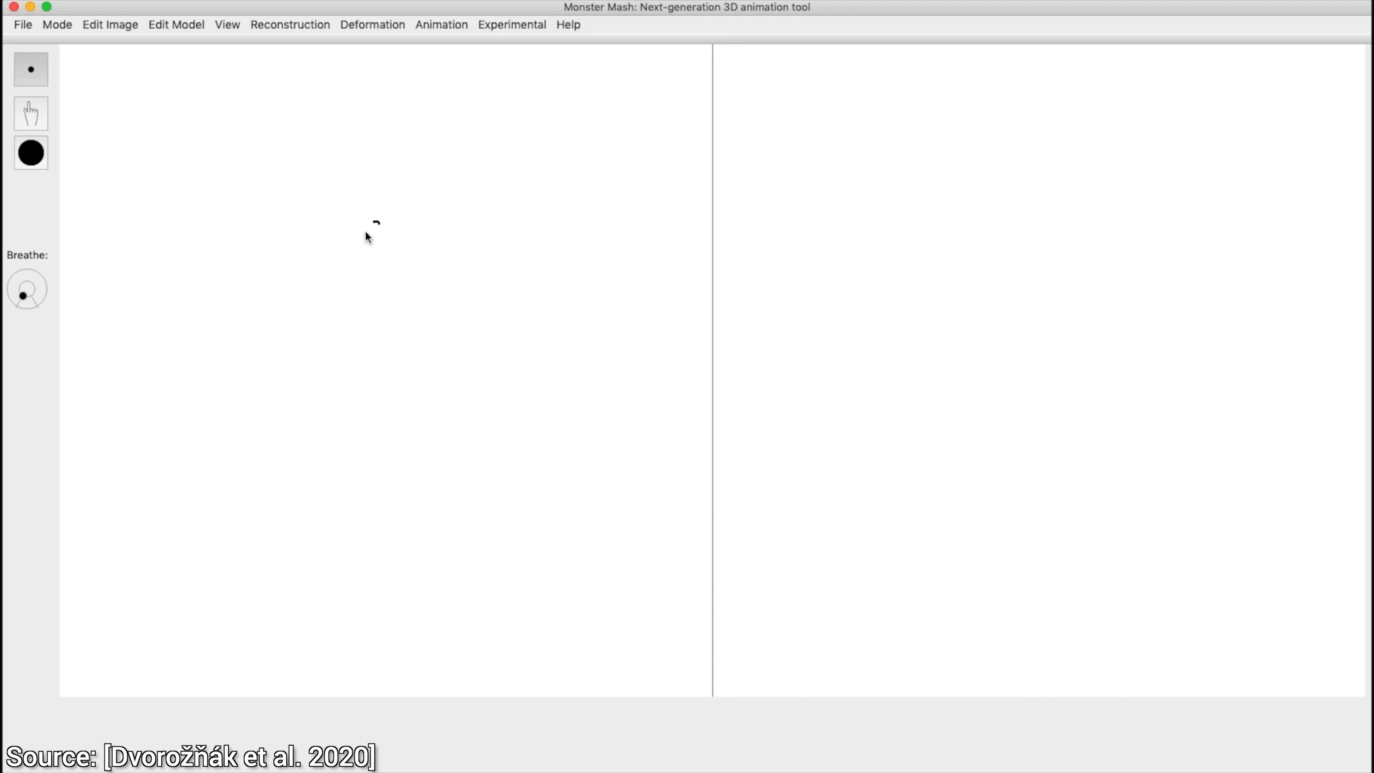
Sketch the standing figure's body outline, head, and a hanging arm with its hand
left_click_drag(375, 226, 430, 167)
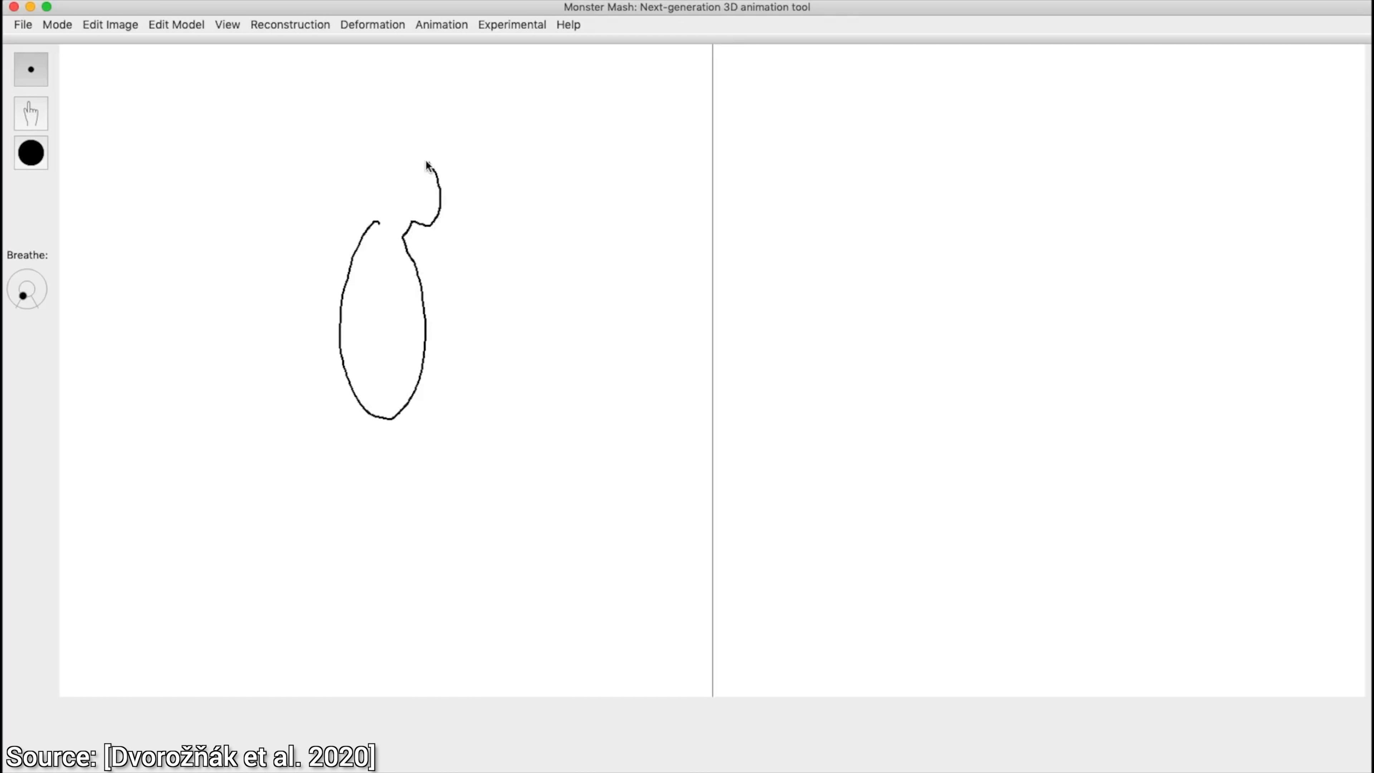
left_click_drag(412, 167, 358, 605)
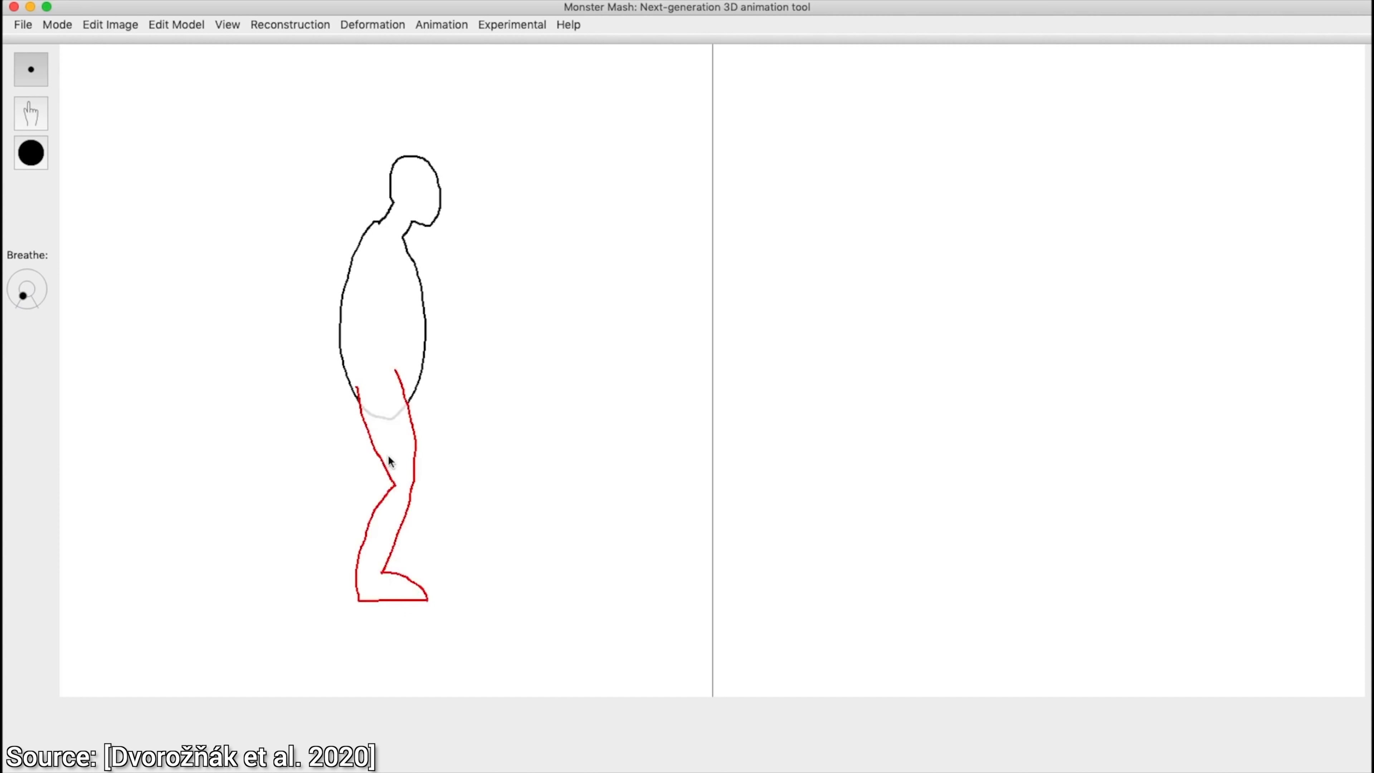
left_click_drag(368, 223, 288, 417)
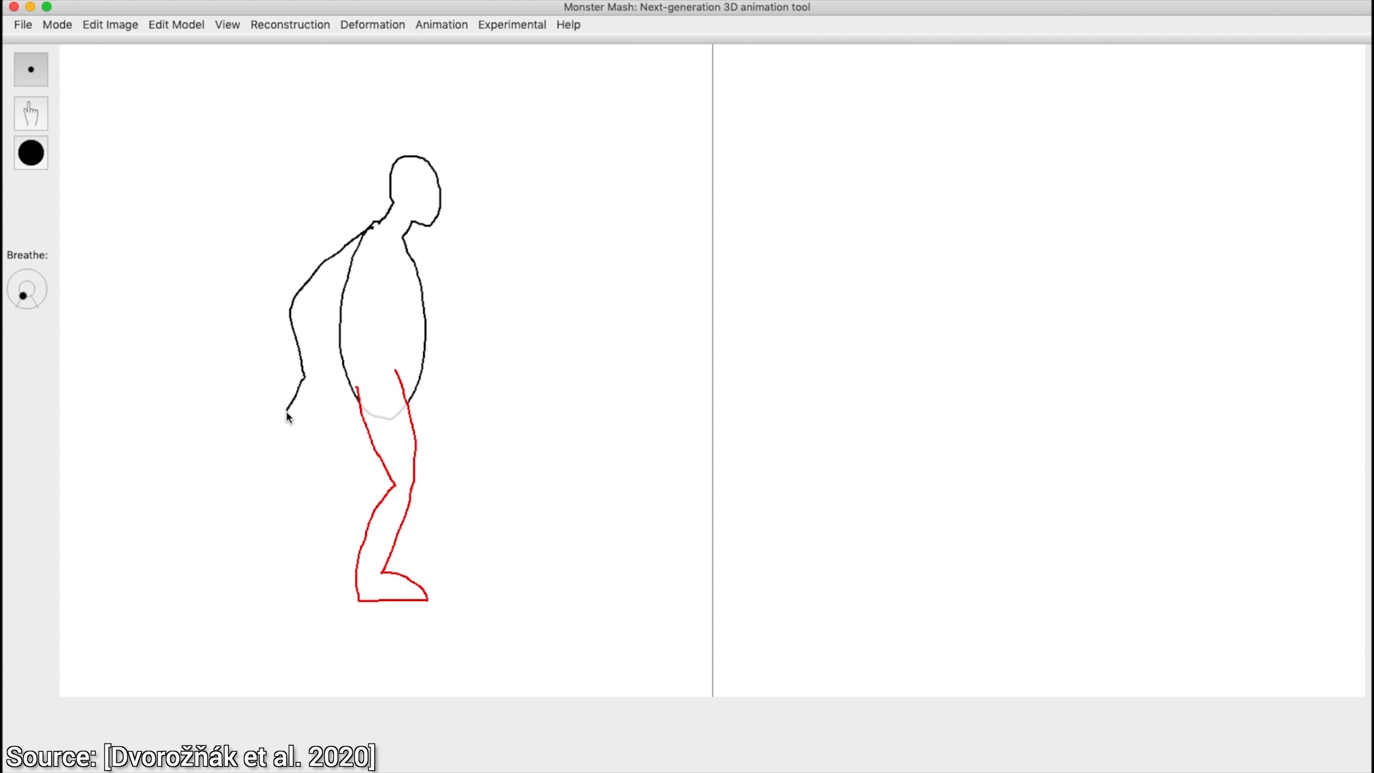
left_click_drag(289, 416, 320, 377)
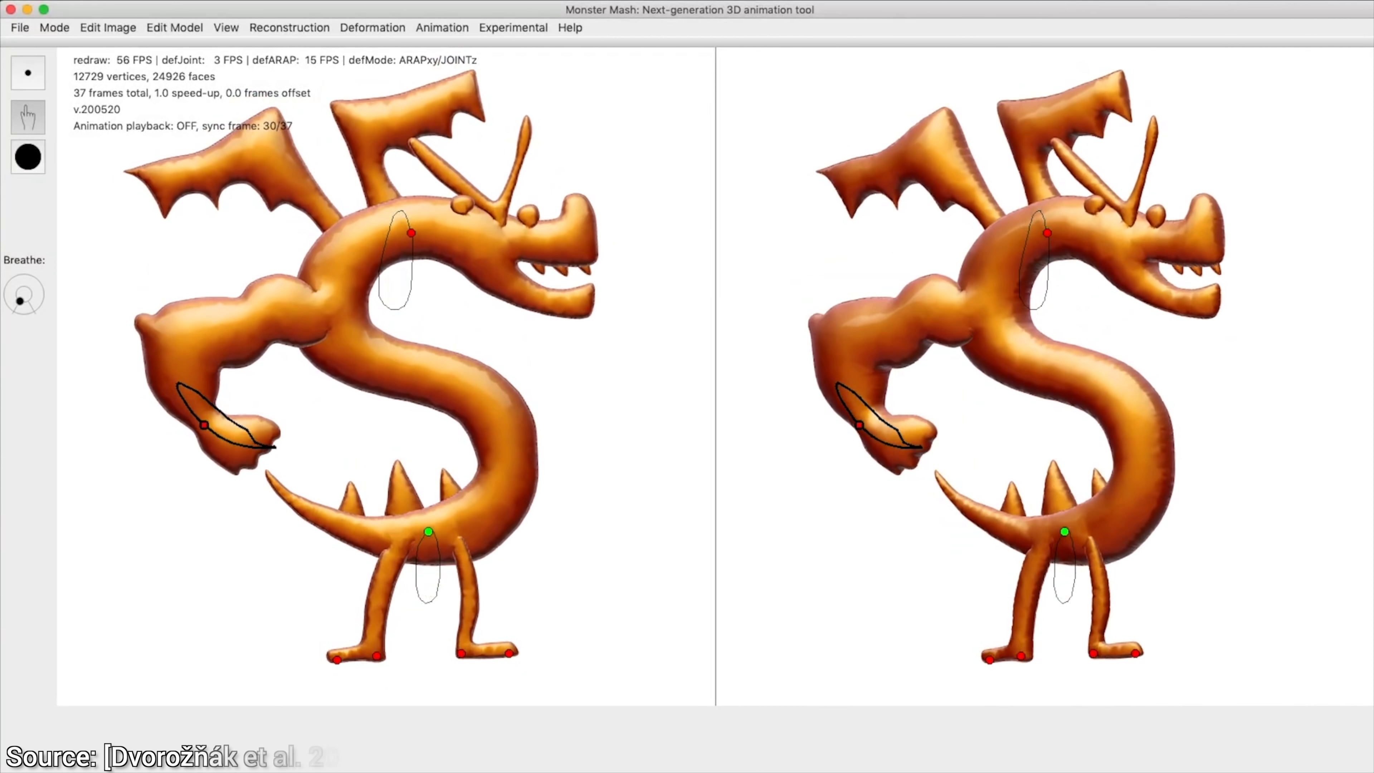
Turn on Display texture for the dragon model from the View options
left_click(226, 27)
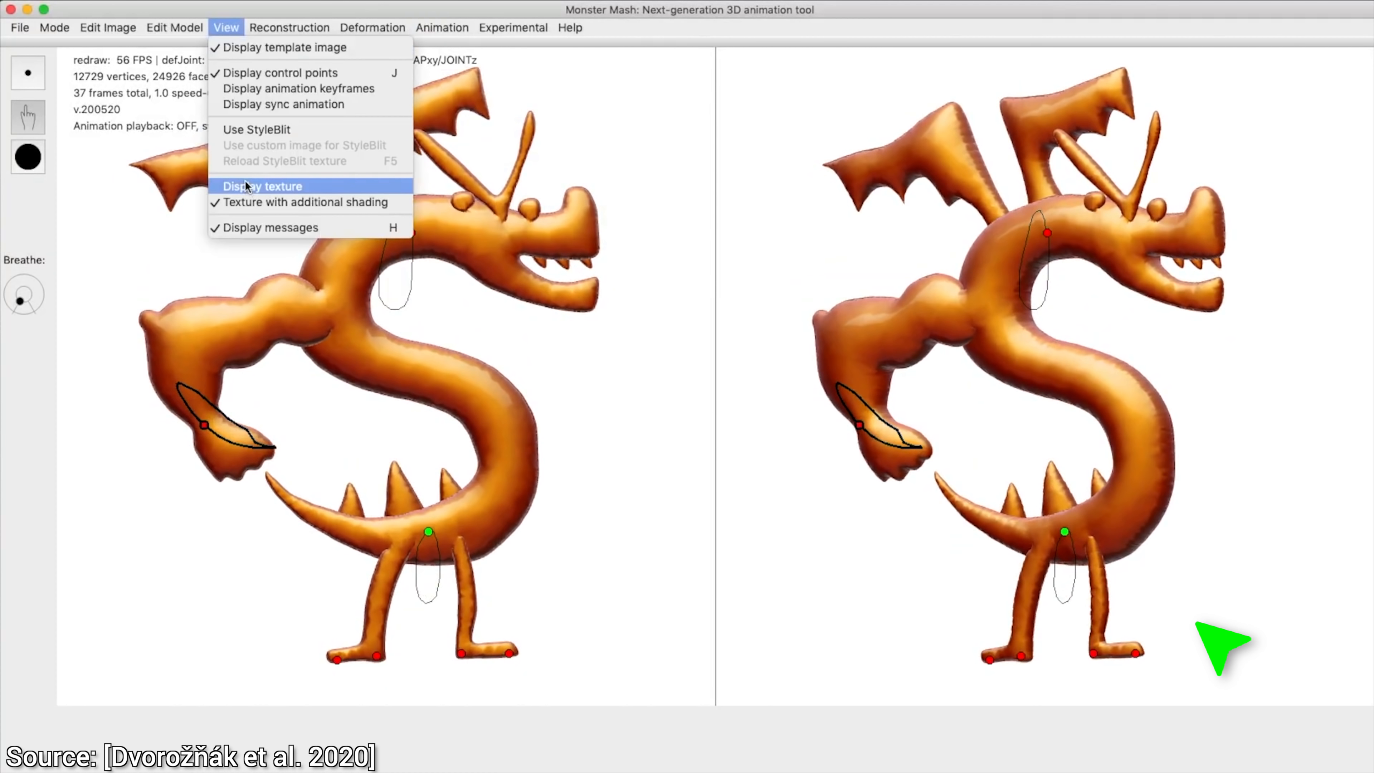
left_click(261, 186)
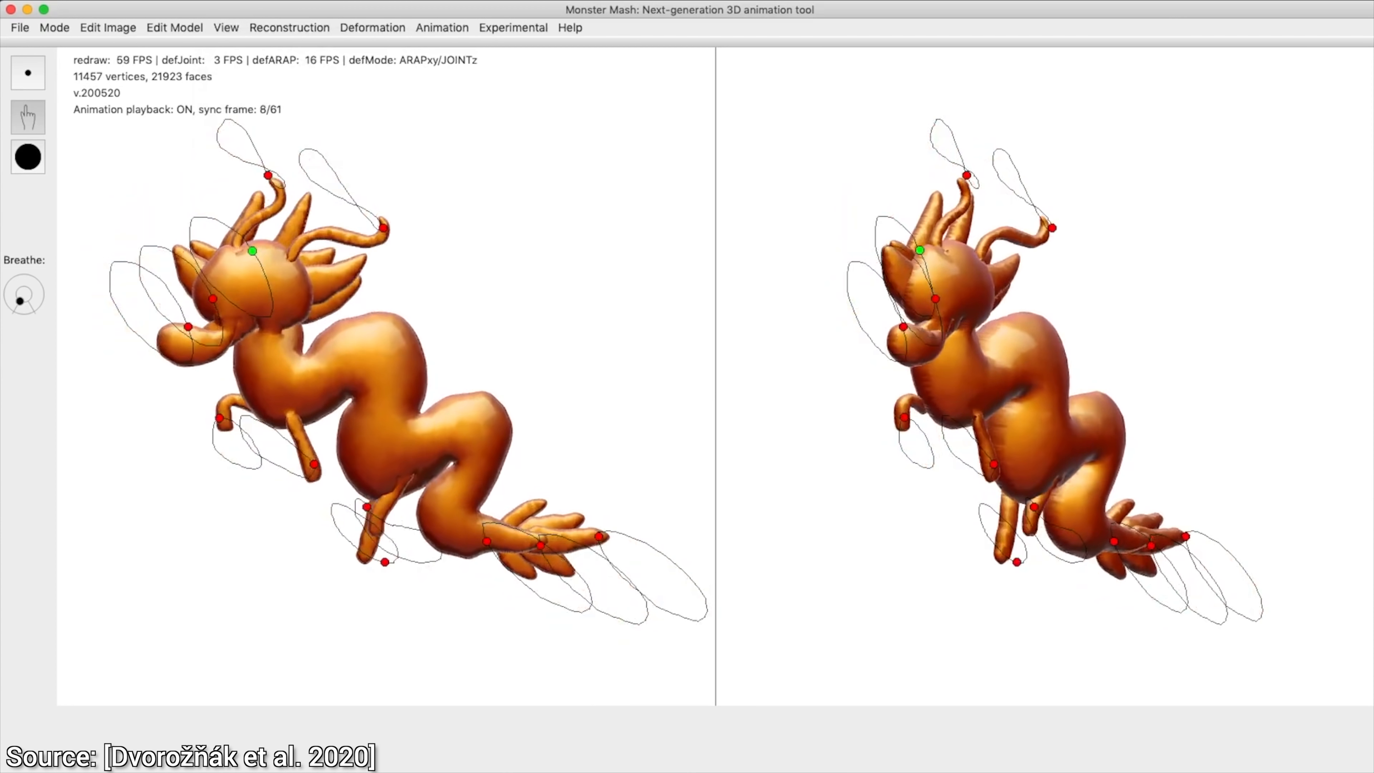
Switch the viewport to the broccoli character with the Hello bubble and play it
left_click(226, 27)
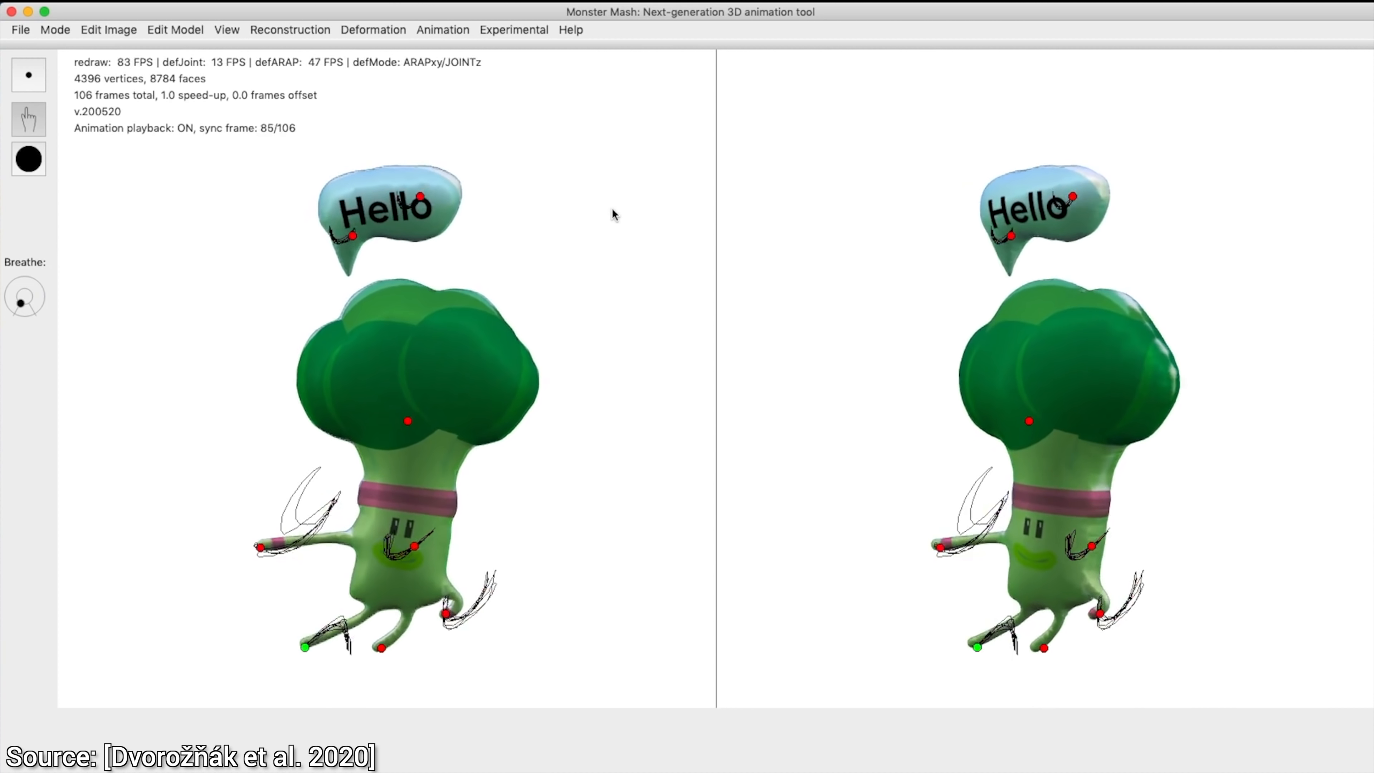
left_click(442, 29)
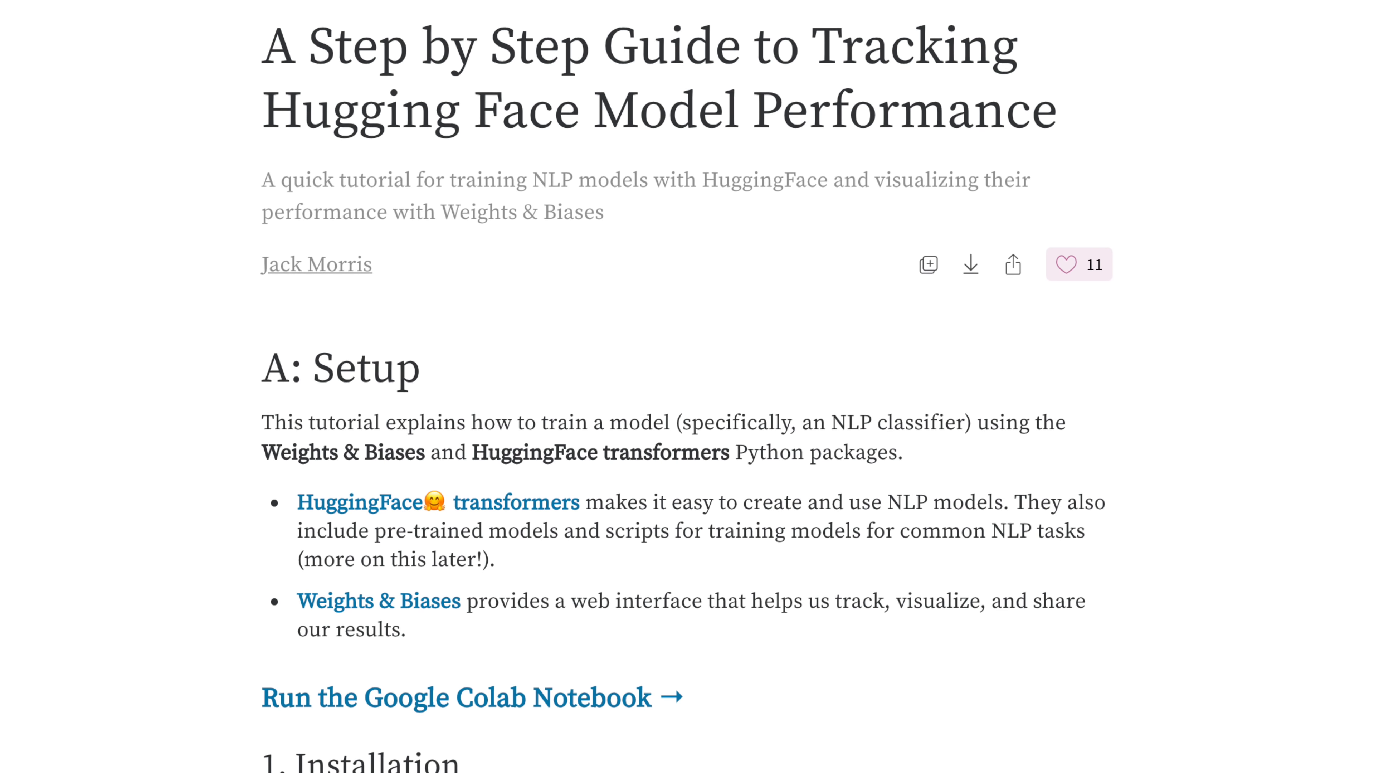
Scroll the report past Setup and GLUE Benchmark to the DistilBERT model-size chart
scroll("down", 3)
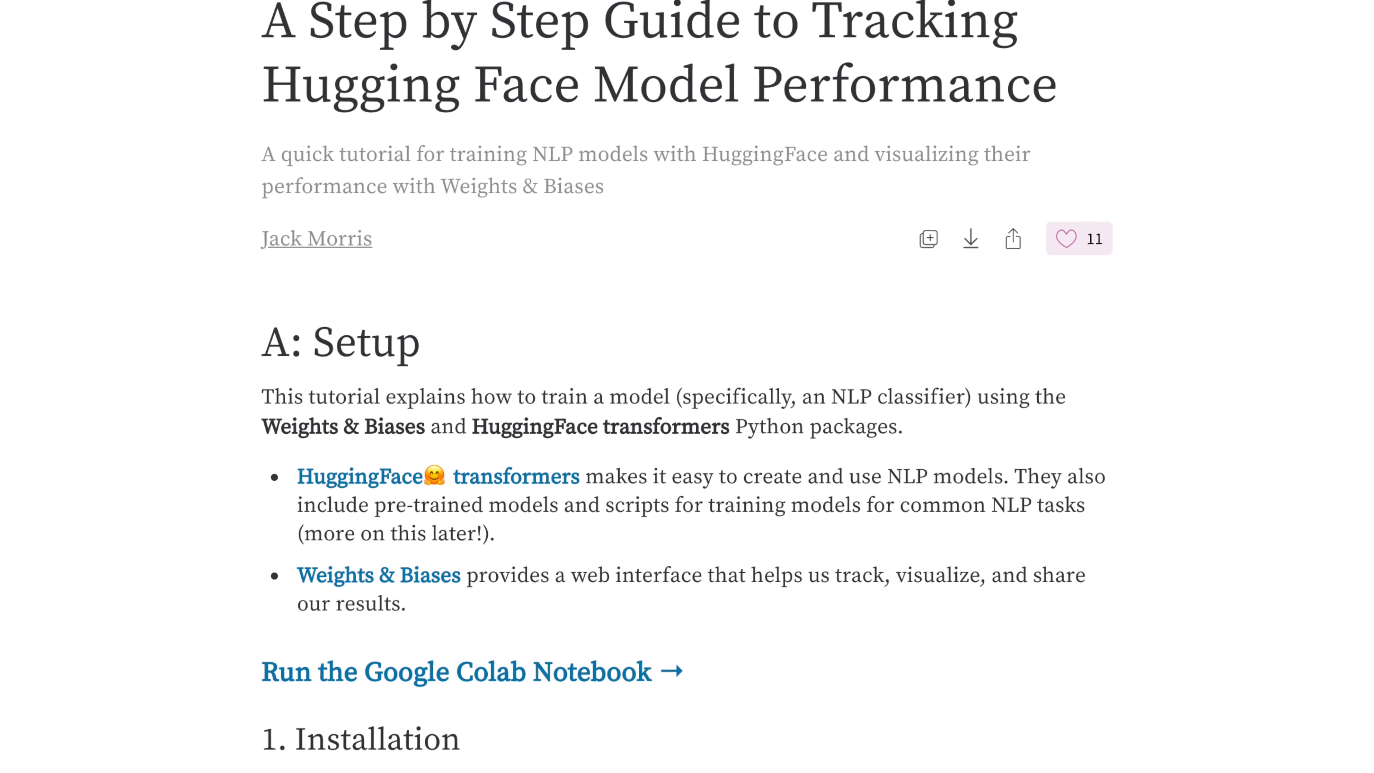
scroll("down", 3)
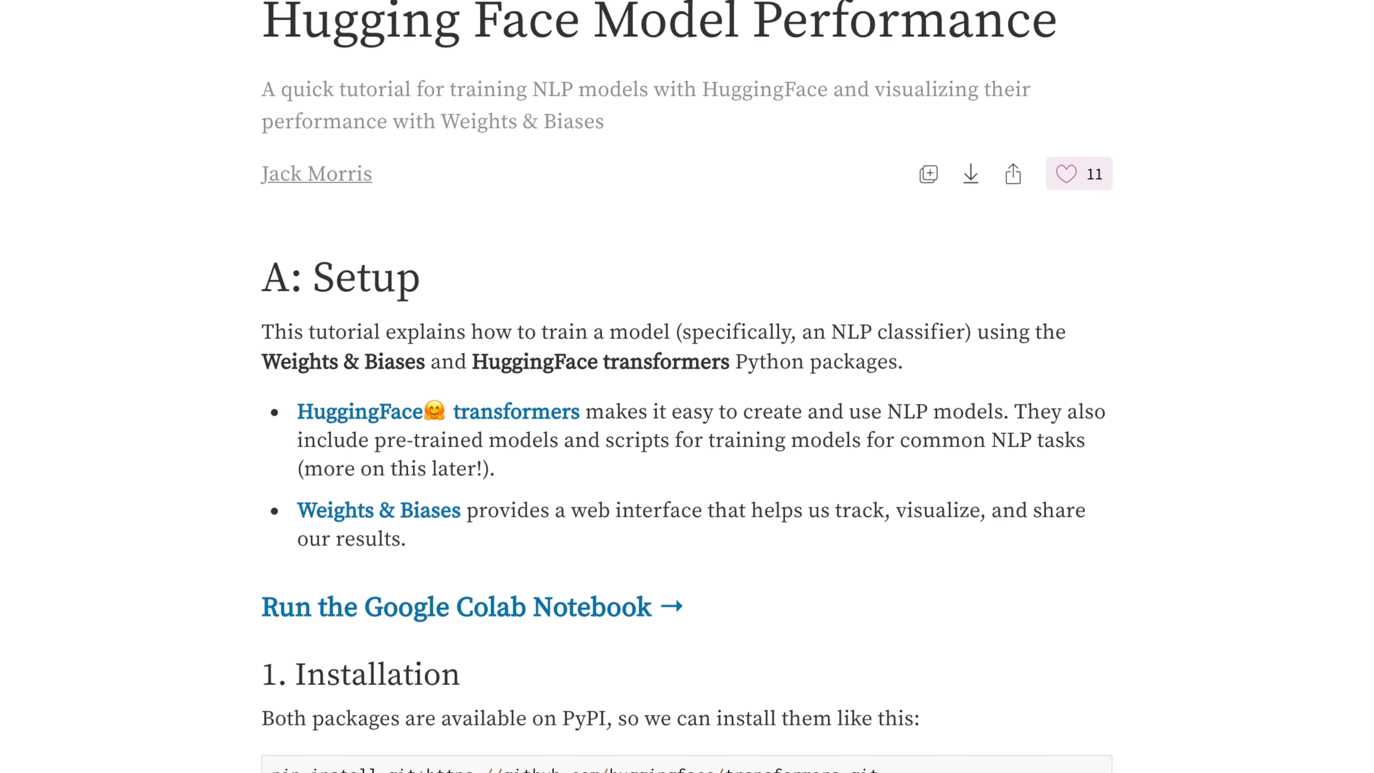
scroll("down", 3)
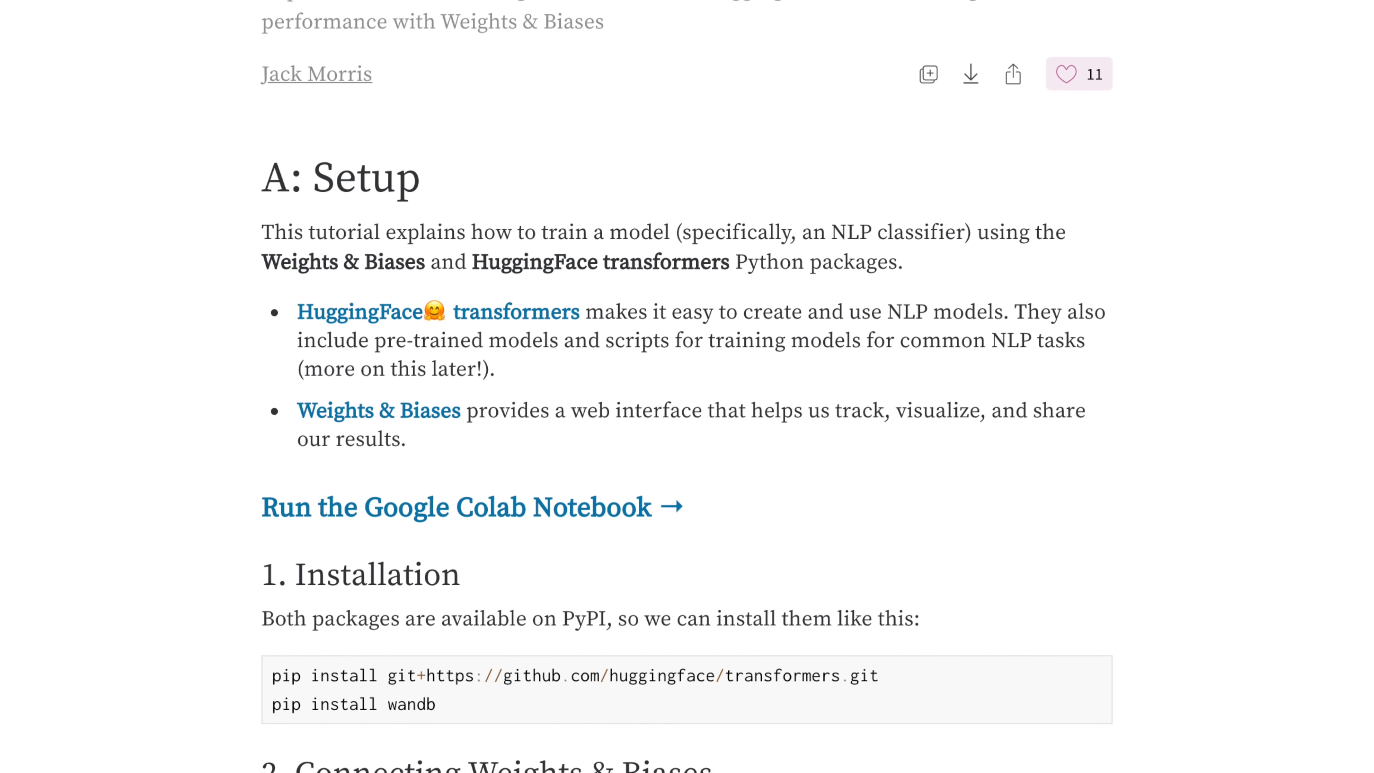
scroll("down", 3)
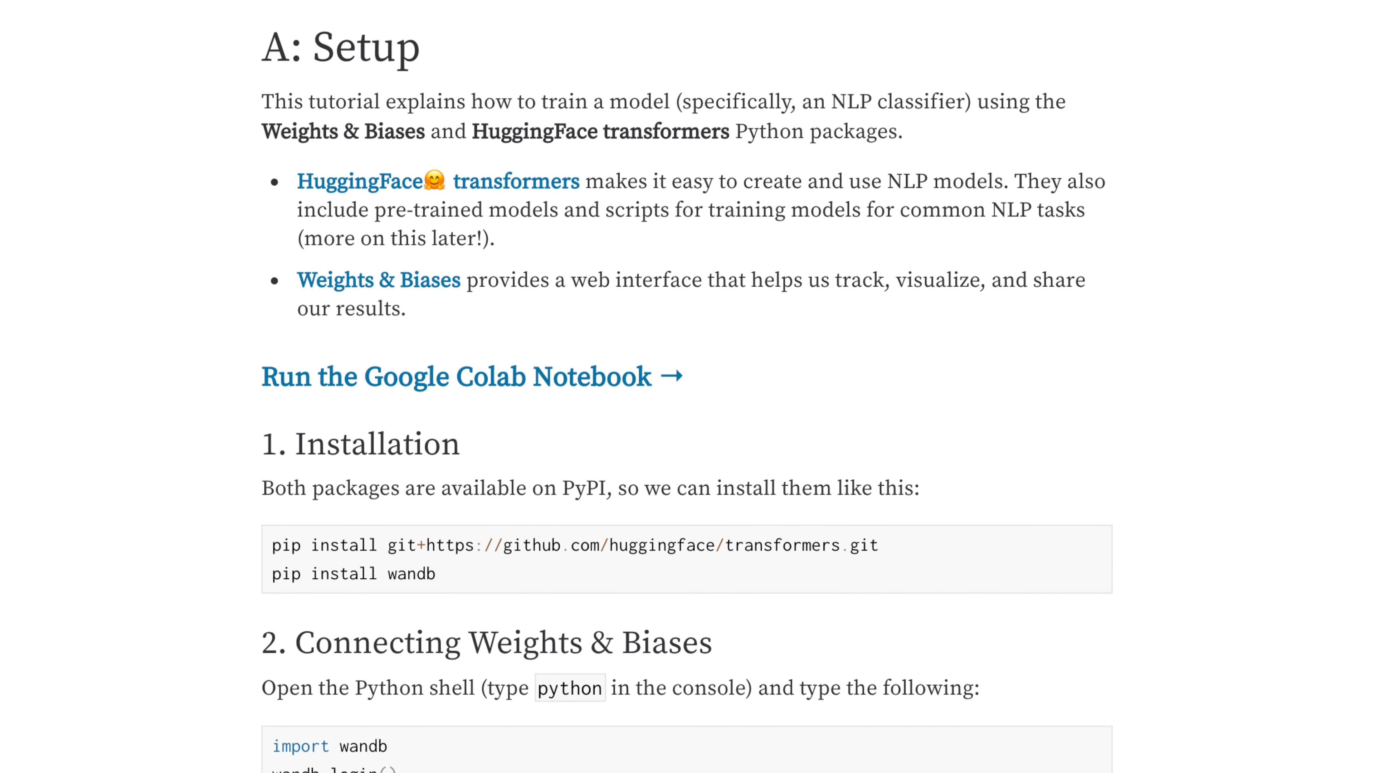
scroll("down", 3)
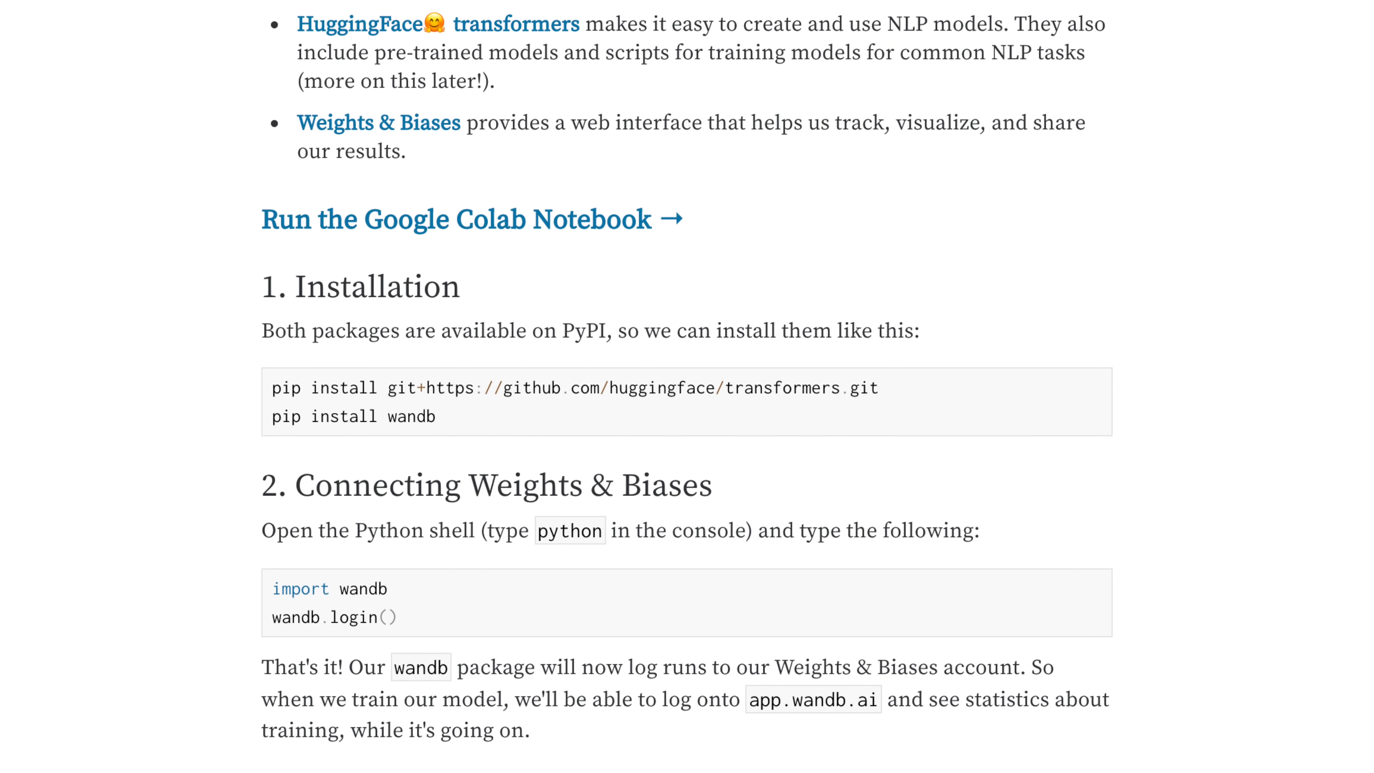
scroll("down", 3)
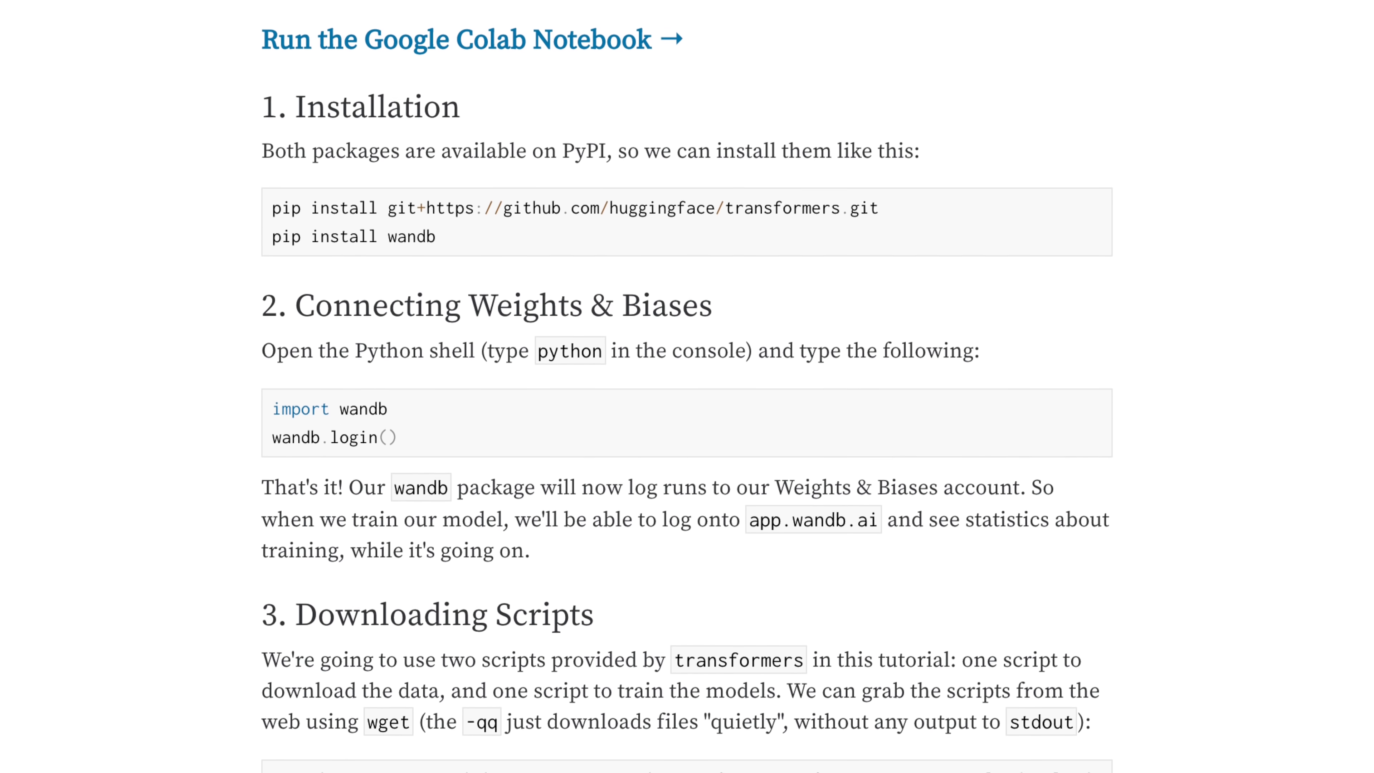
scroll("down", 3)
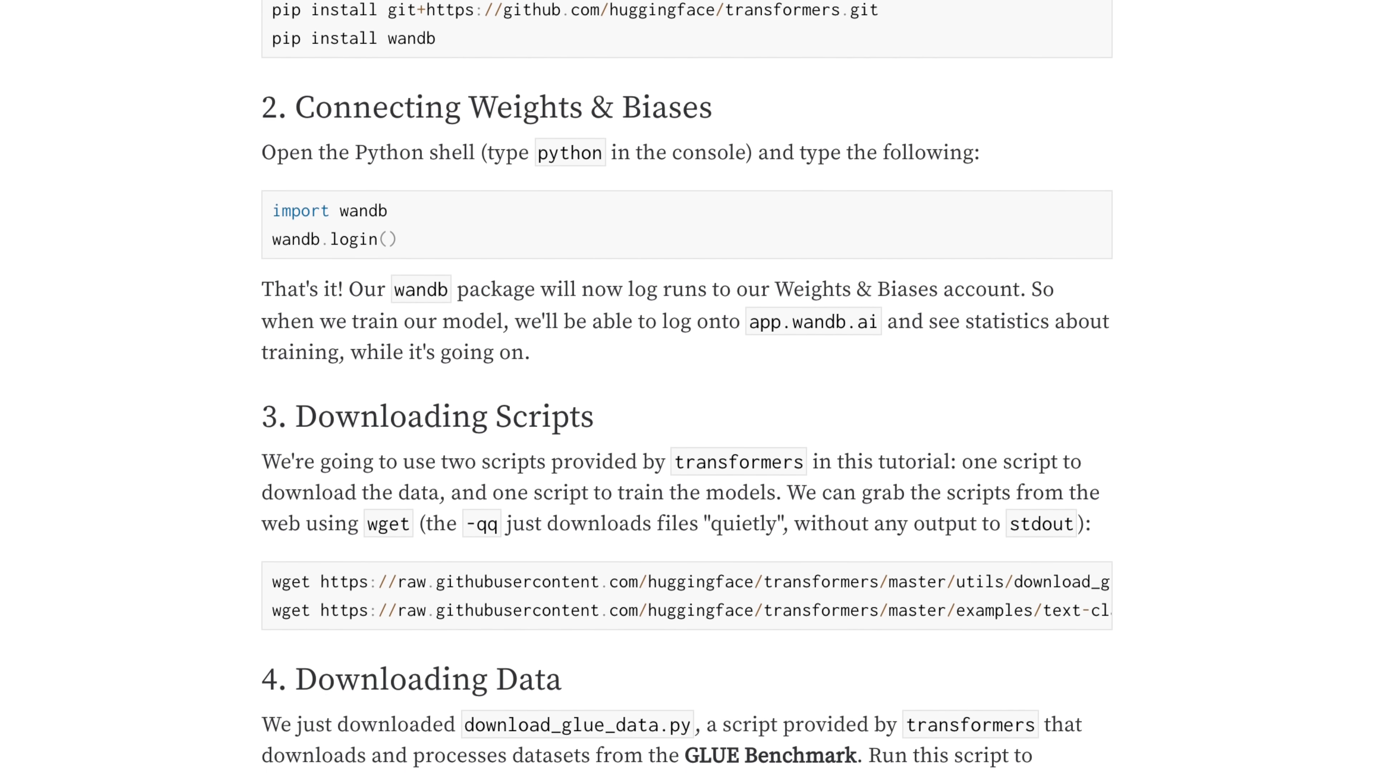
scroll("down", 3)
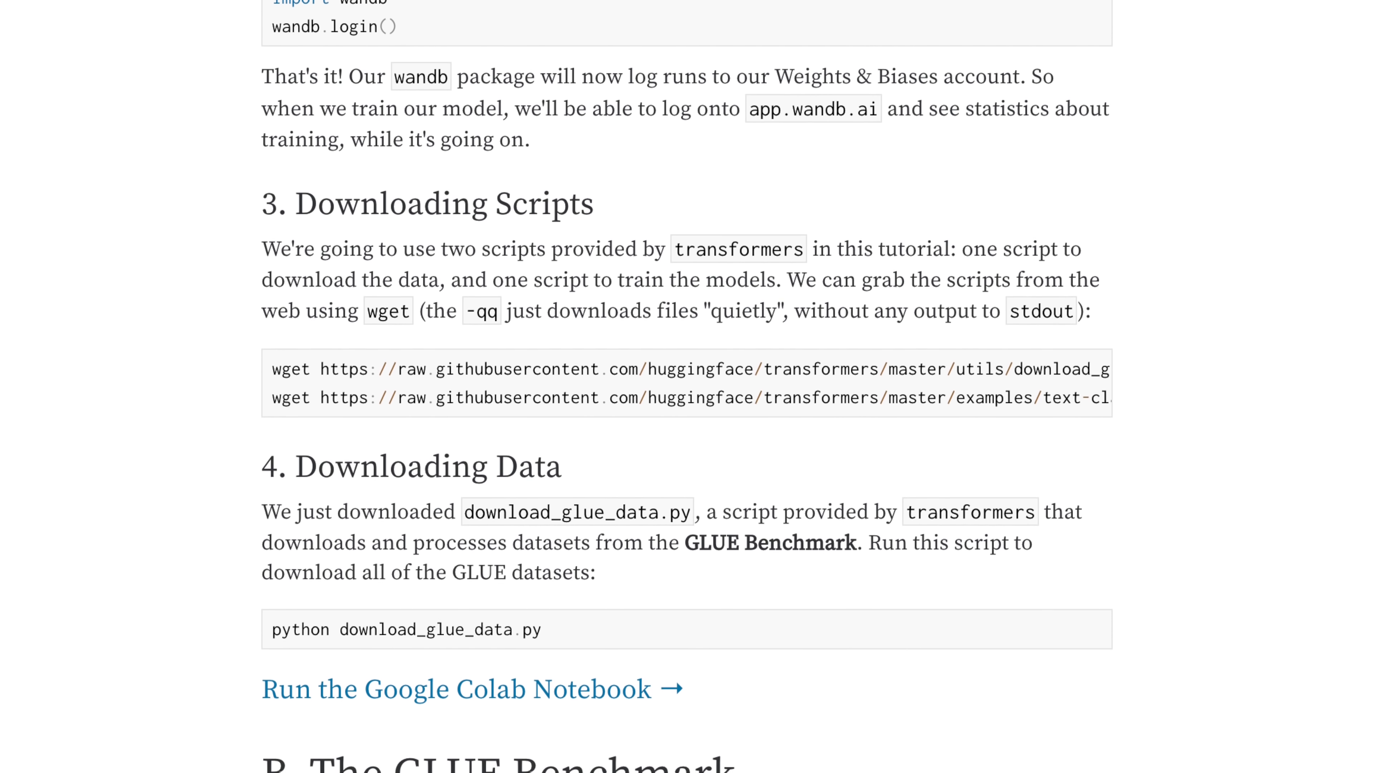
scroll("down", 3)
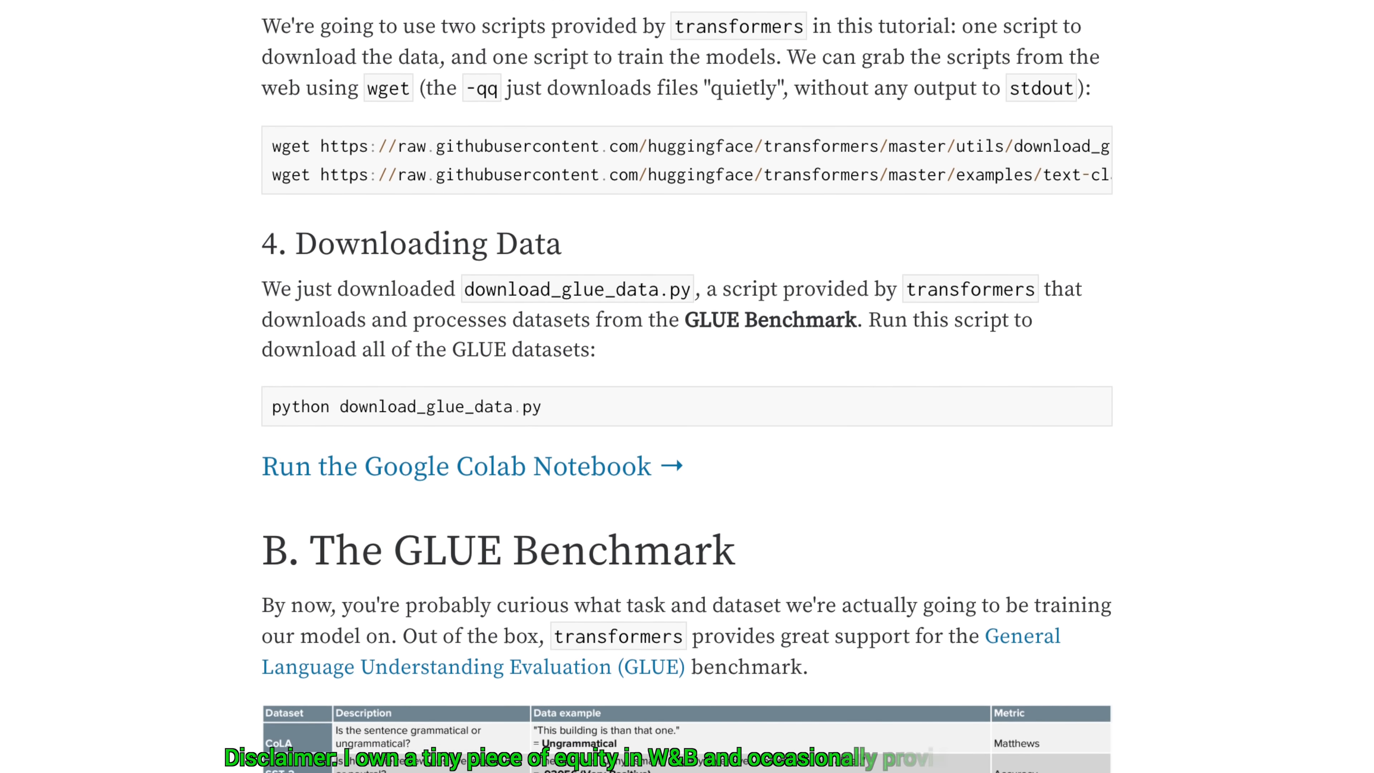
scroll("down", 3)
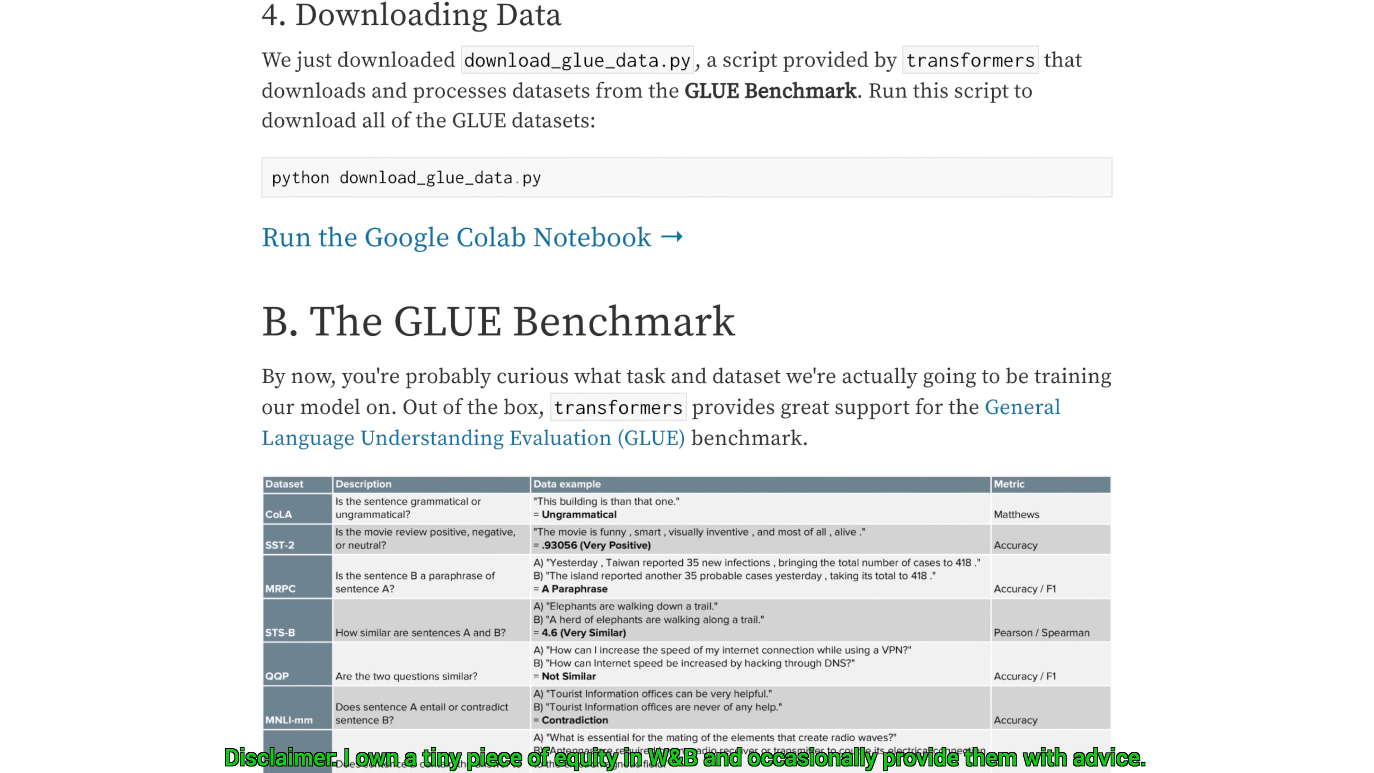
scroll("down", 3)
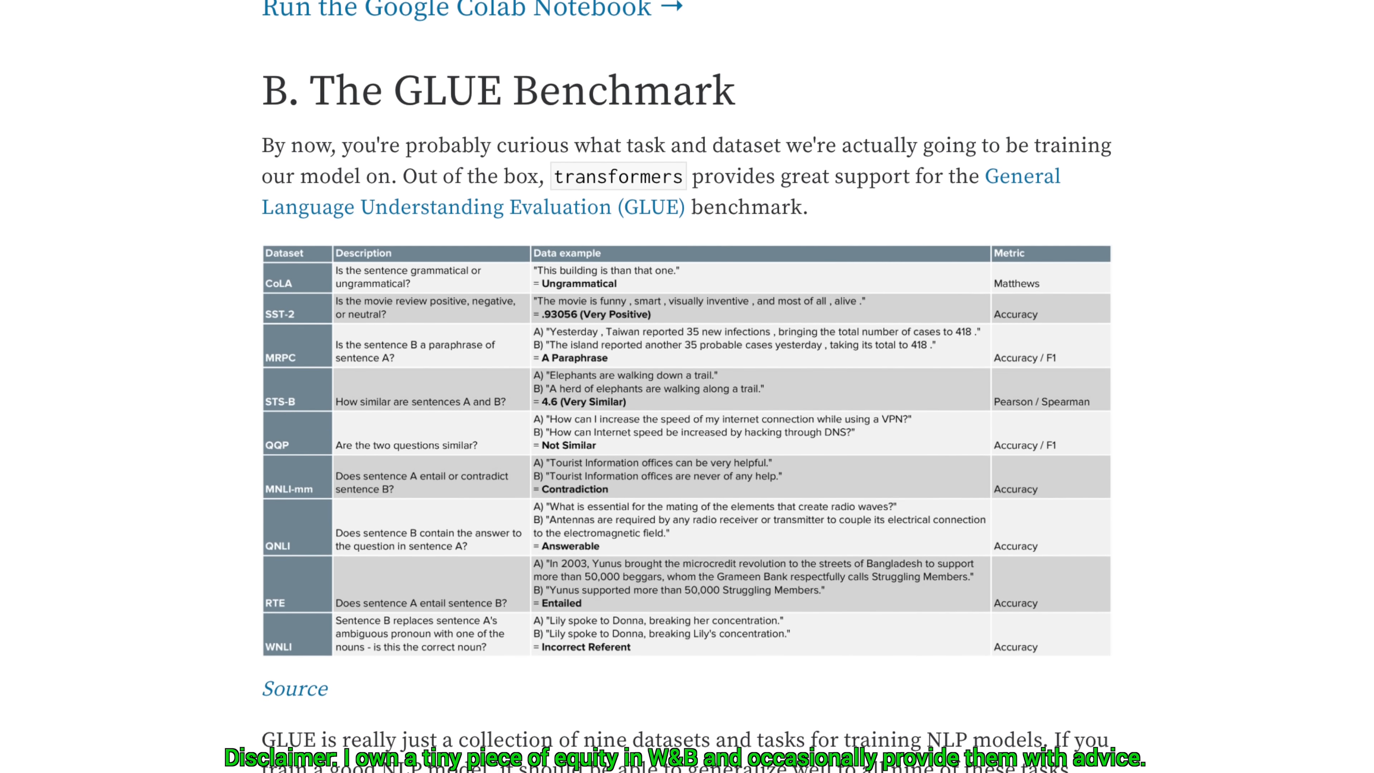
scroll("down", 3)
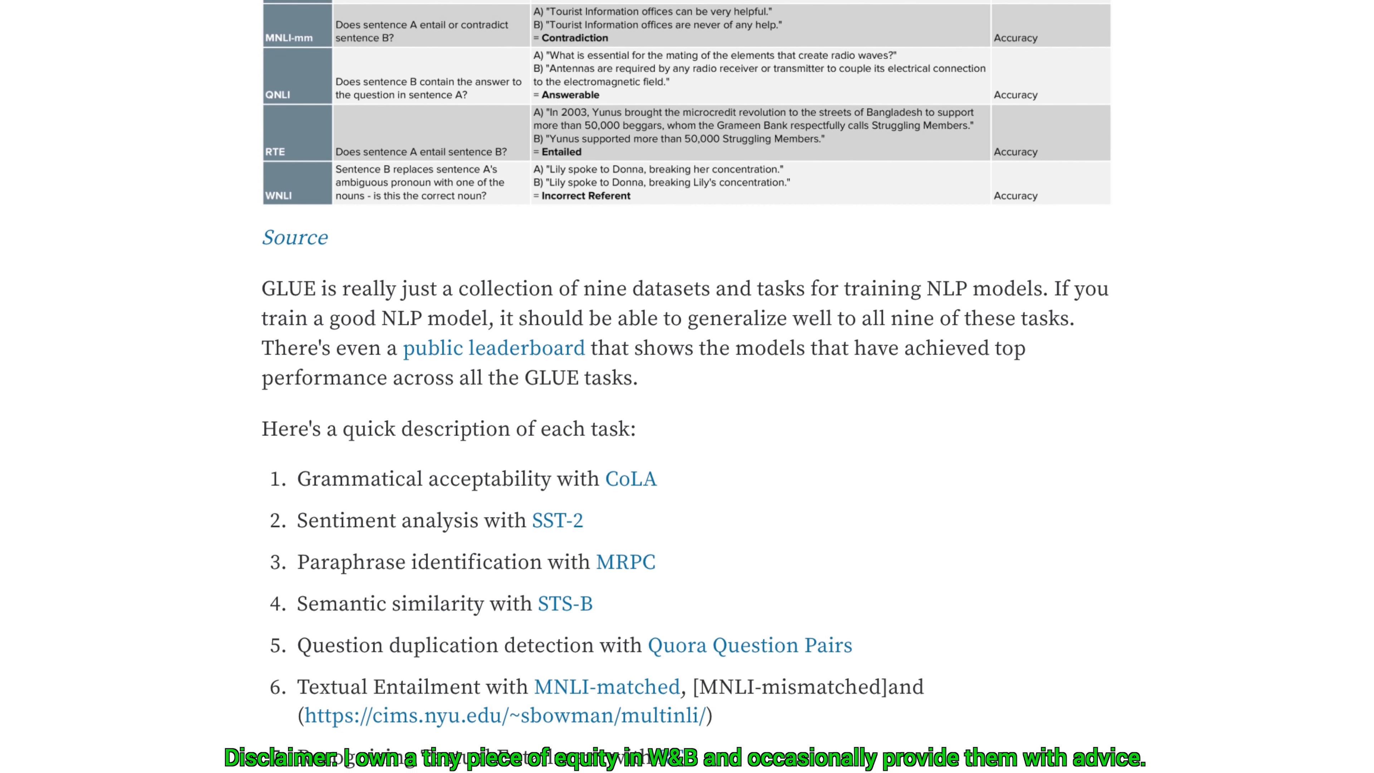
scroll("down", 3)
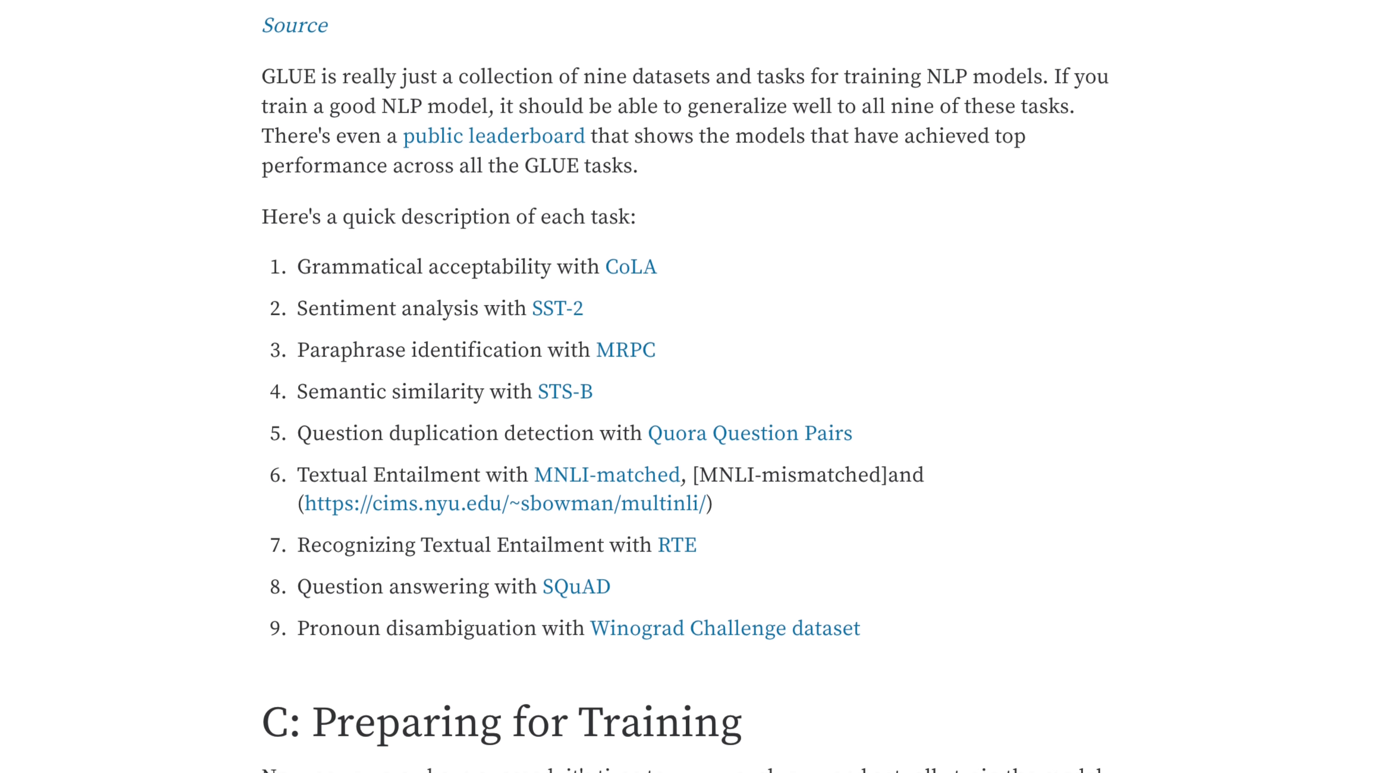
scroll("down", 3)
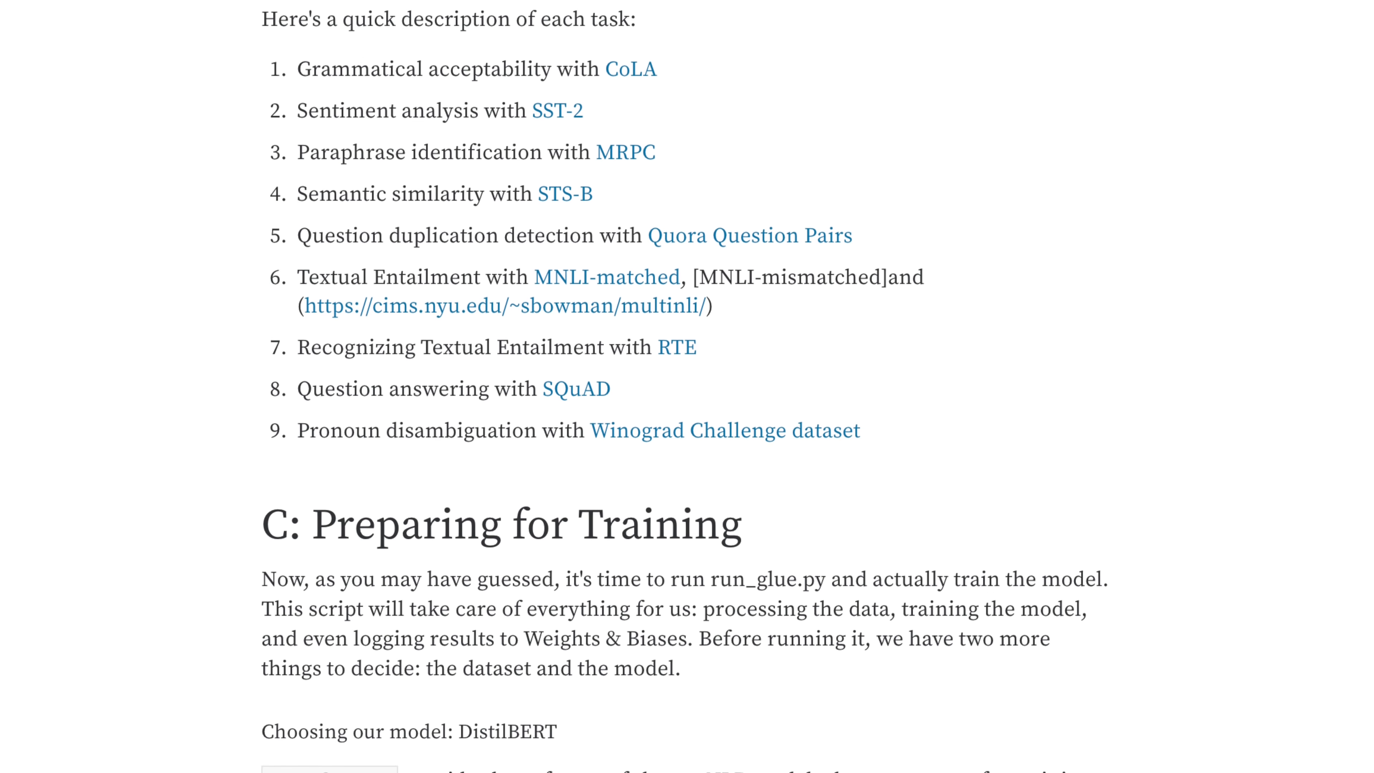
scroll("down", 3)
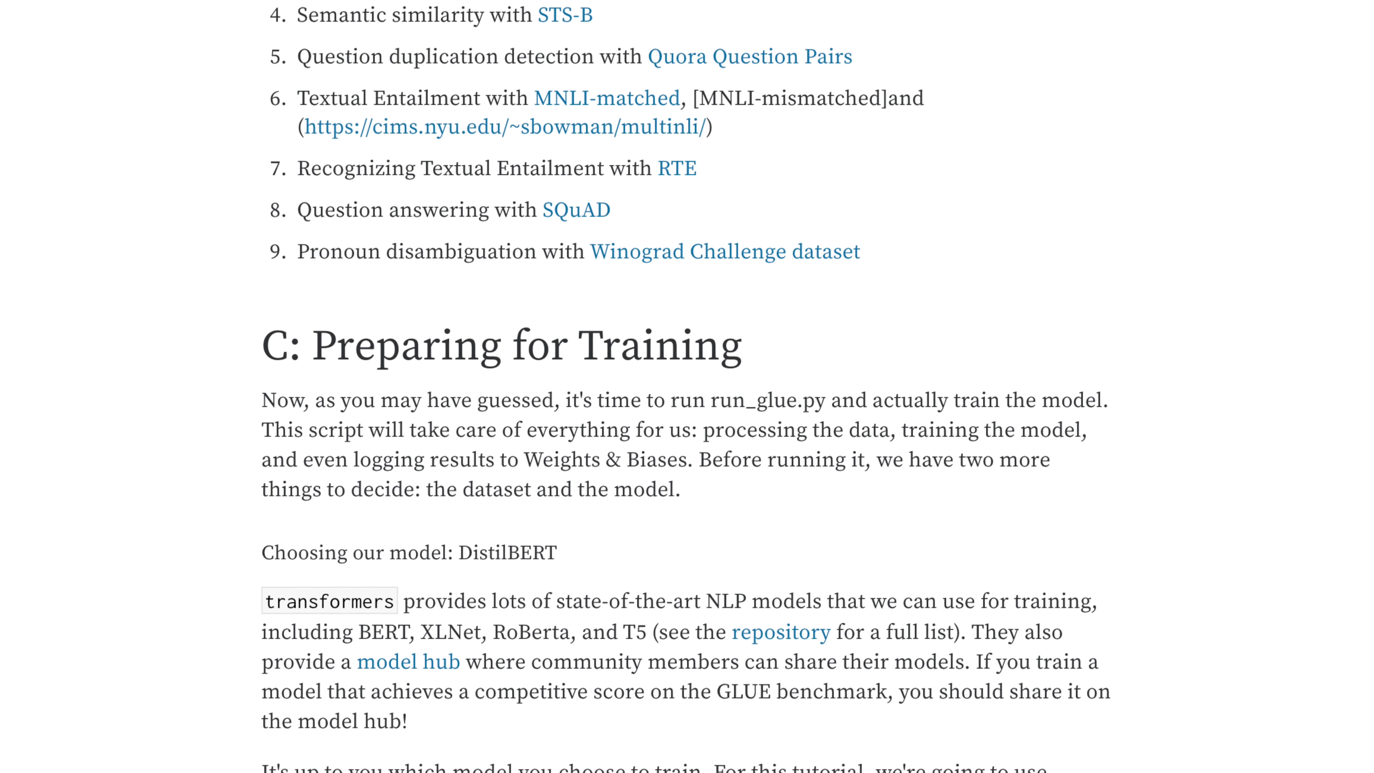
scroll("down", 3)
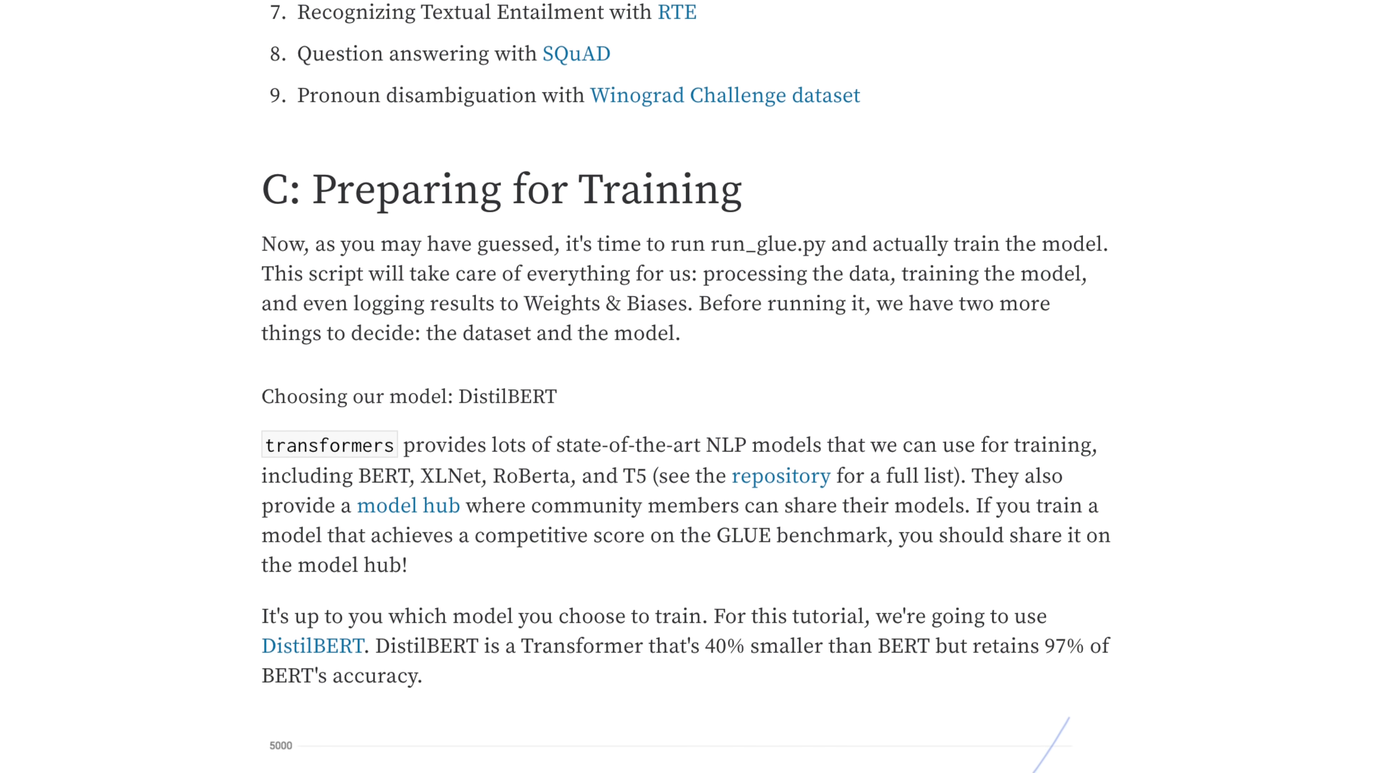
scroll("down", 3)
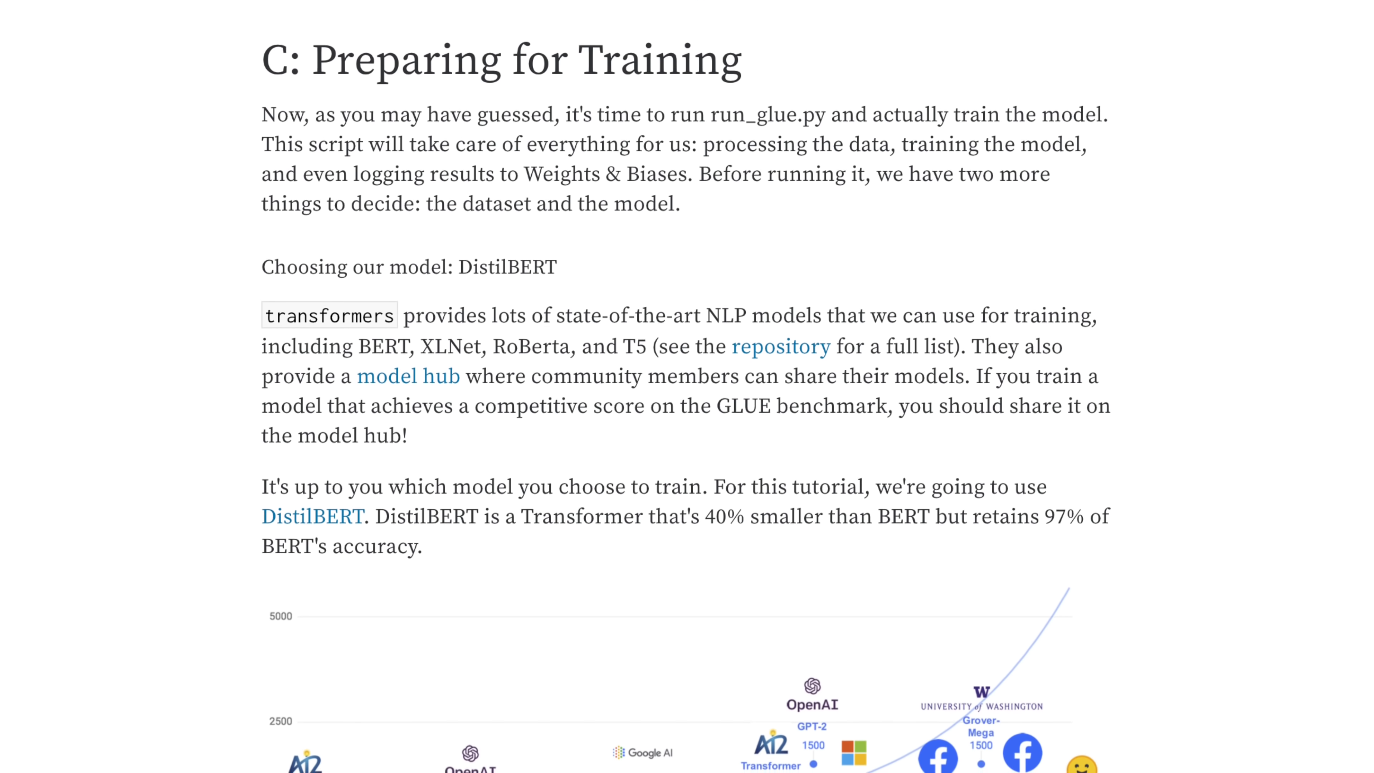
scroll("down", 3)
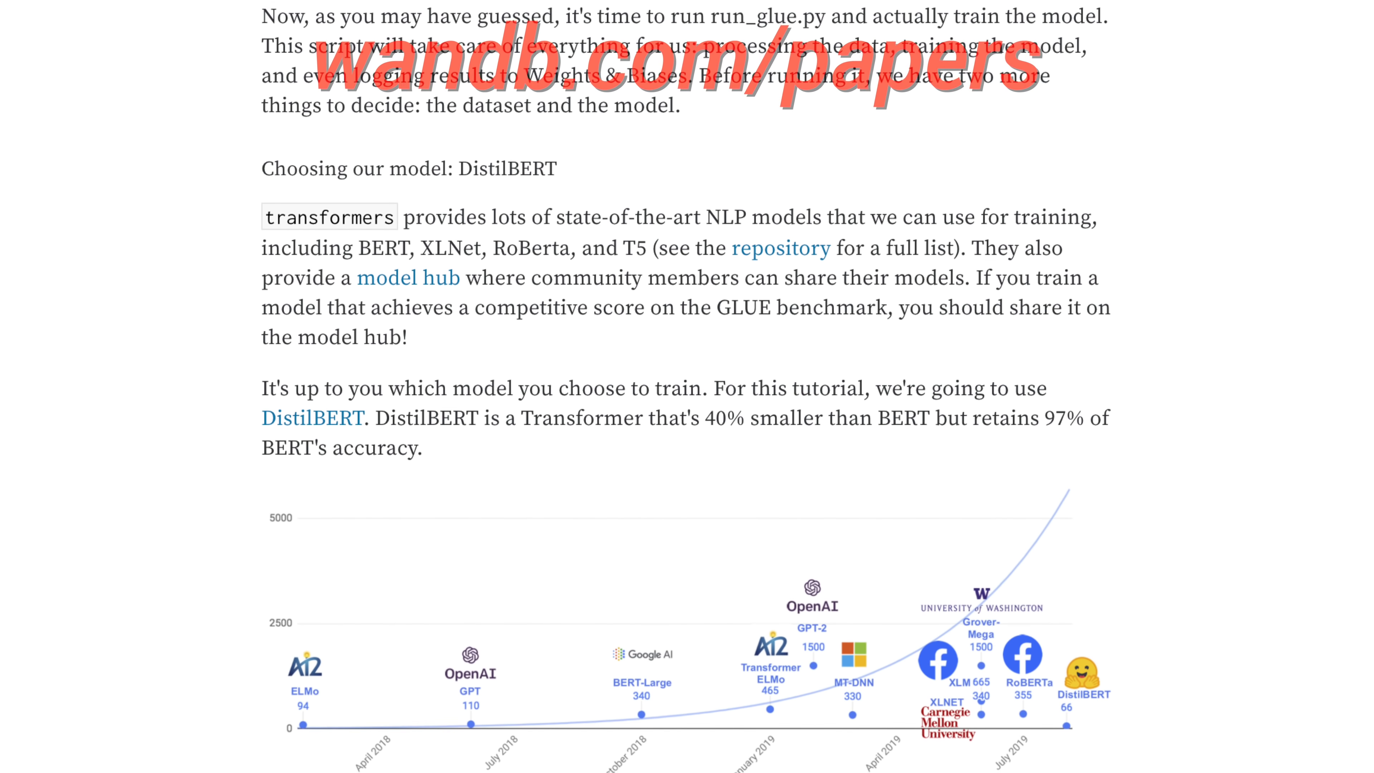
scroll("down", 3)
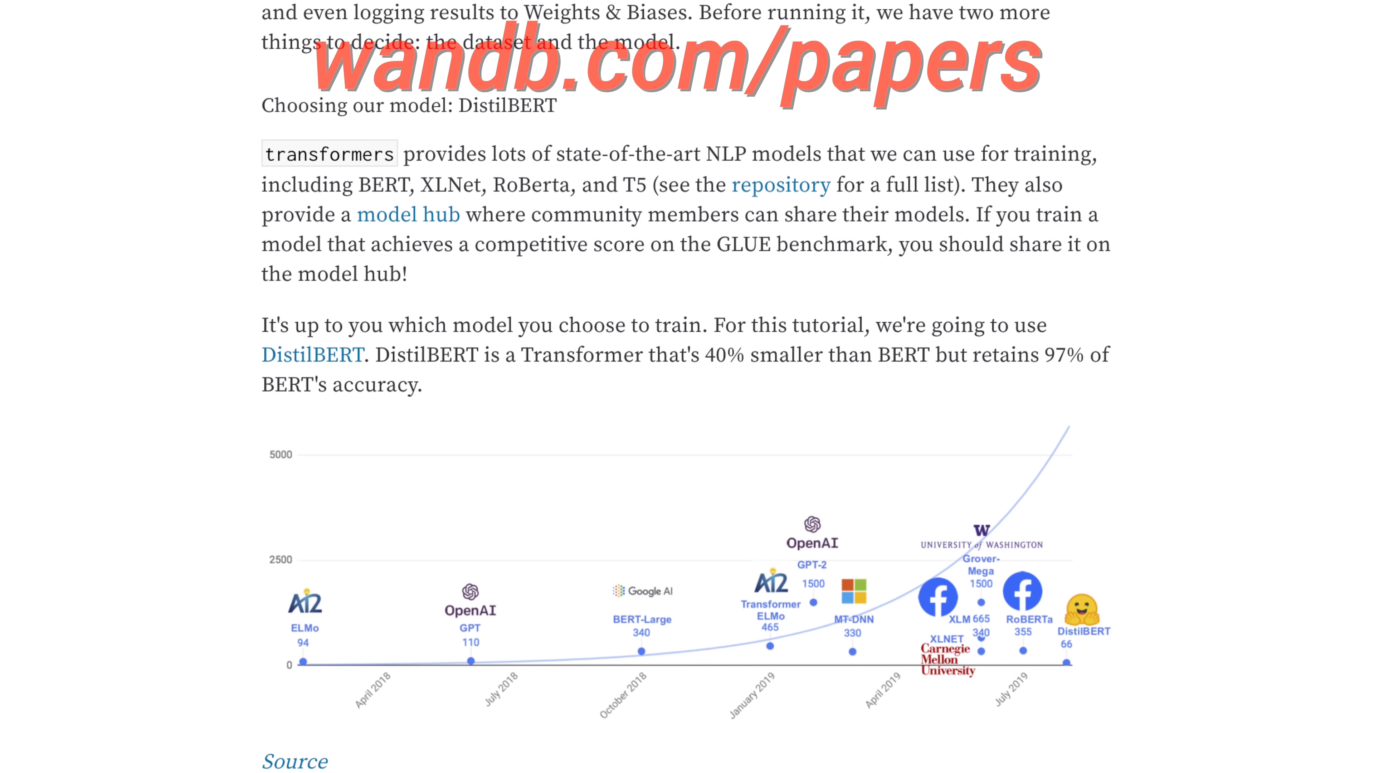
scroll("down", 3)
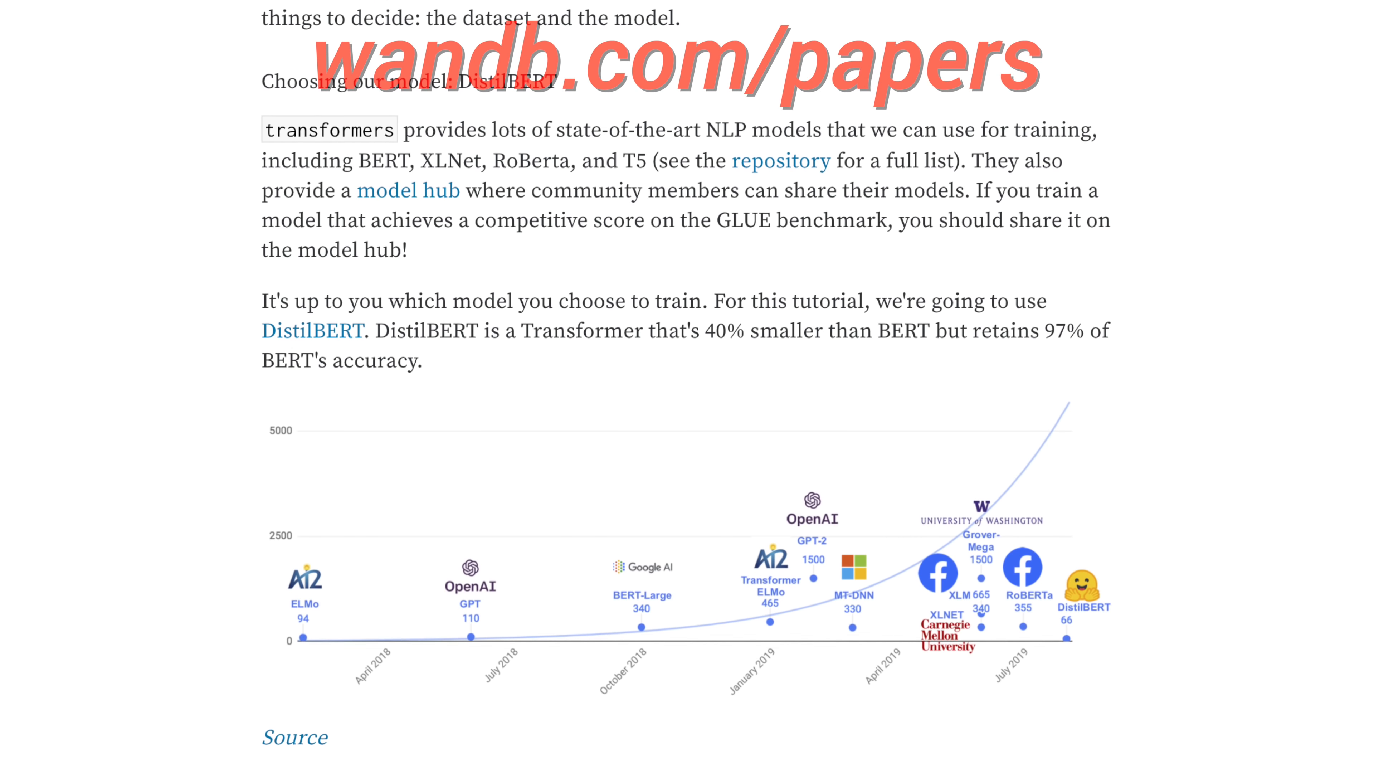